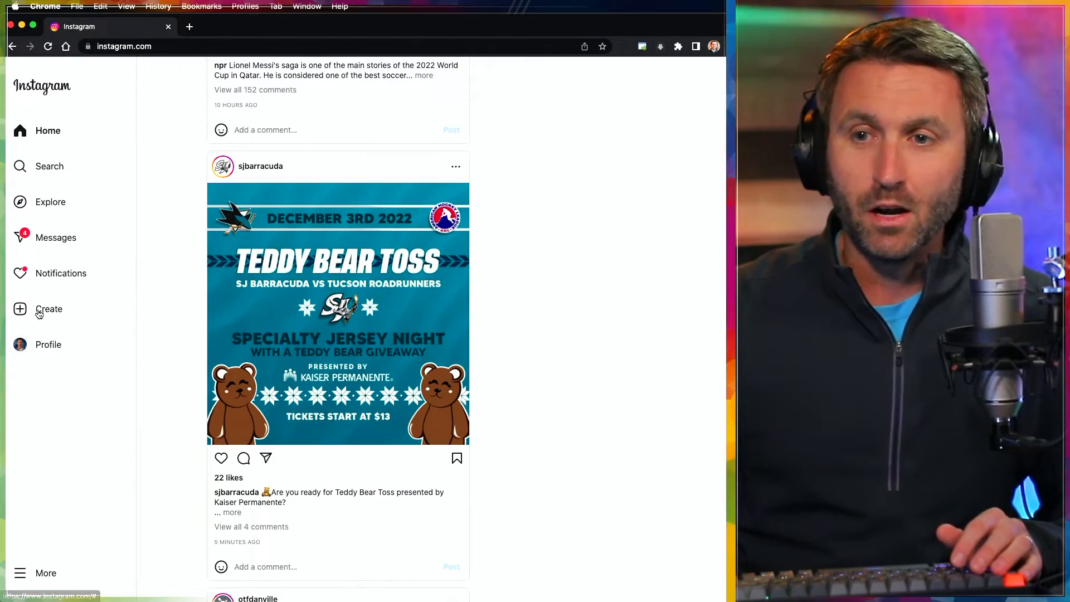
Create a Practice-audience live video titled 'test stream' and continue with Next
click(48, 308)
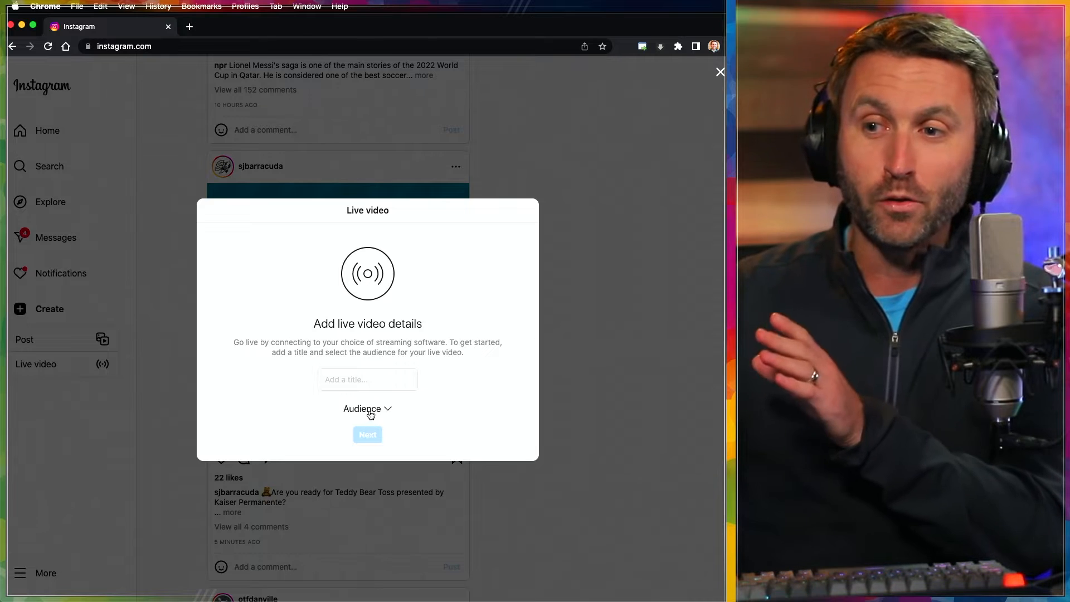
click(367, 408)
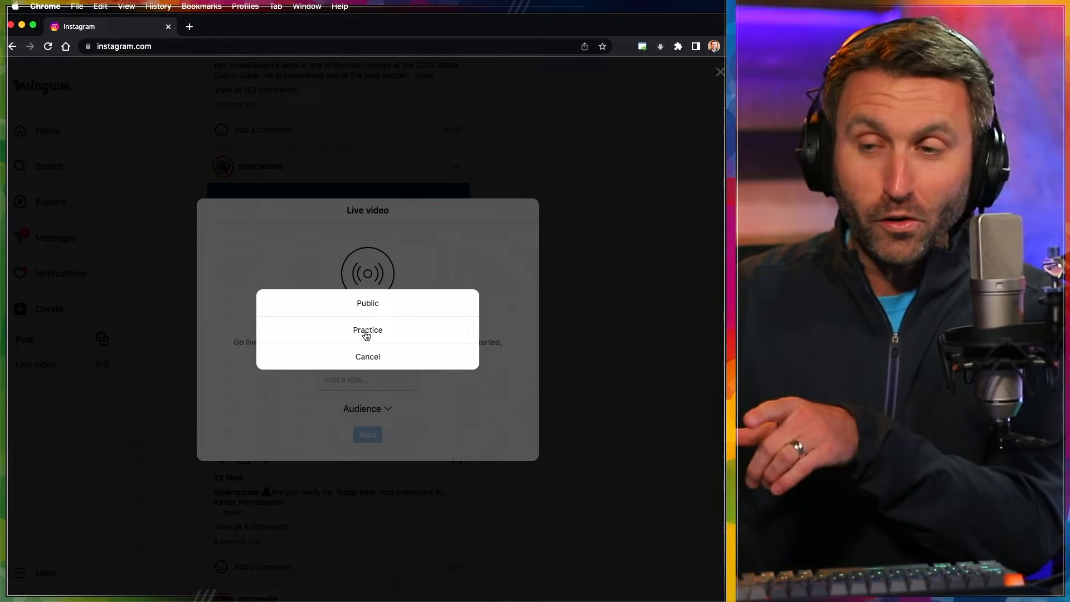
click(367, 330)
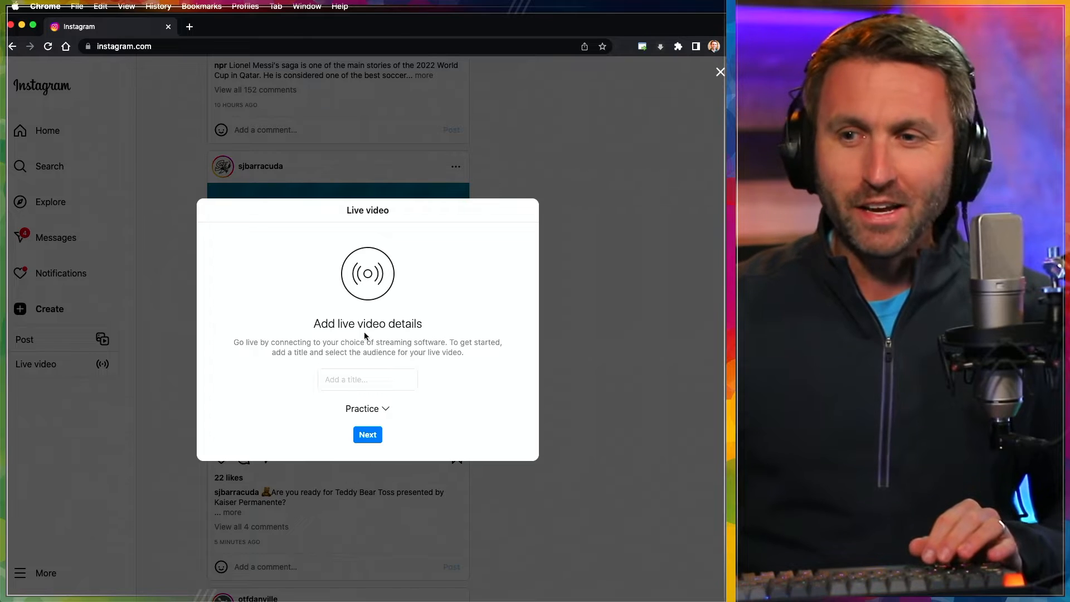
text(test stream)
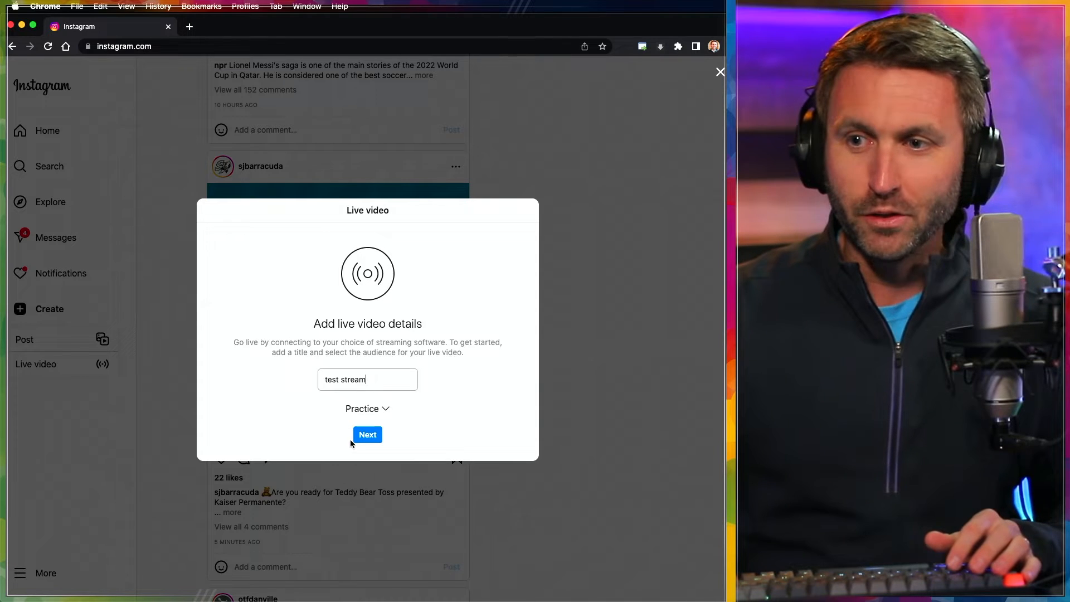
click(368, 435)
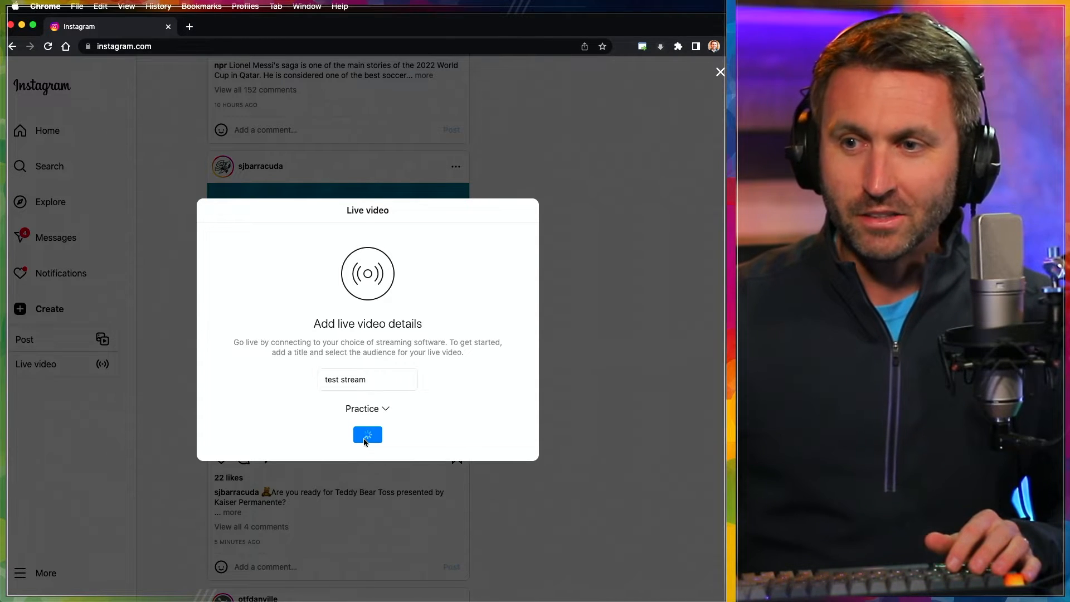
click(367, 434)
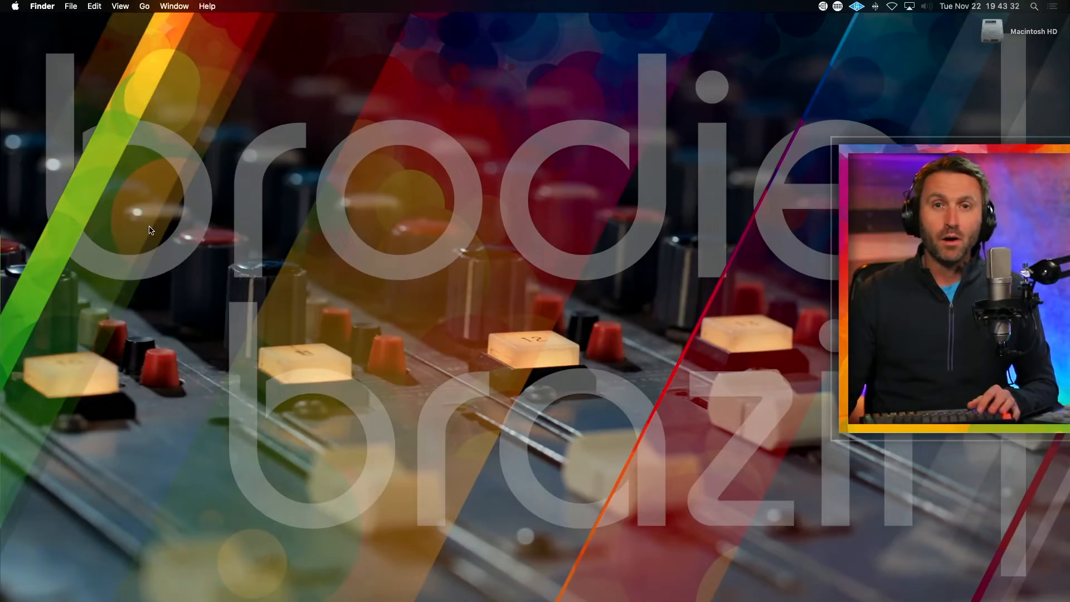
Go to /Library and descend into Application Support > Blackmagic Design > Switchers
click(144, 6)
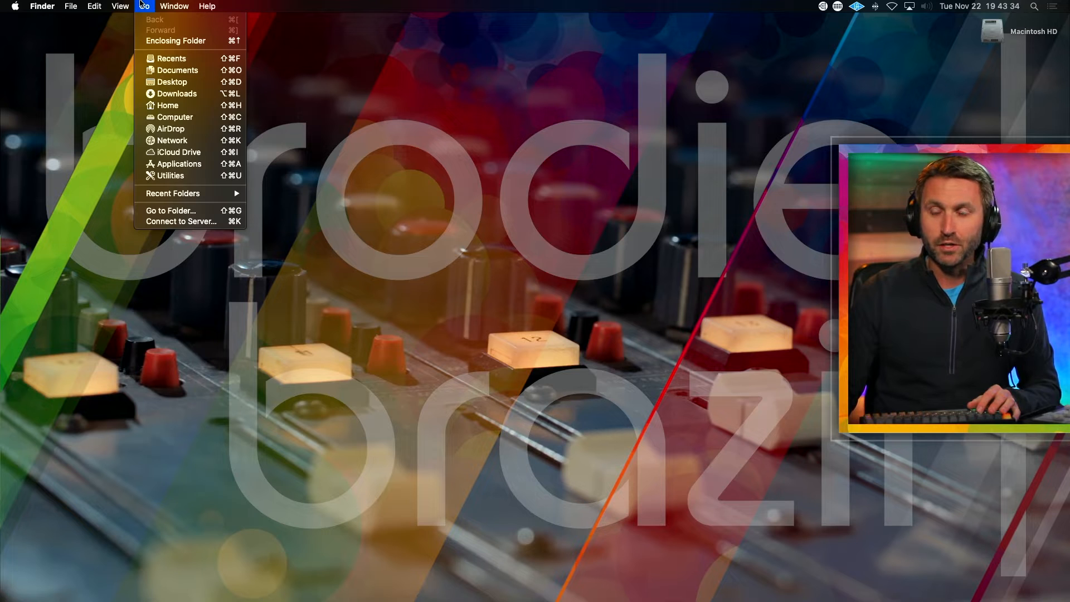
mouse_move(170, 210)
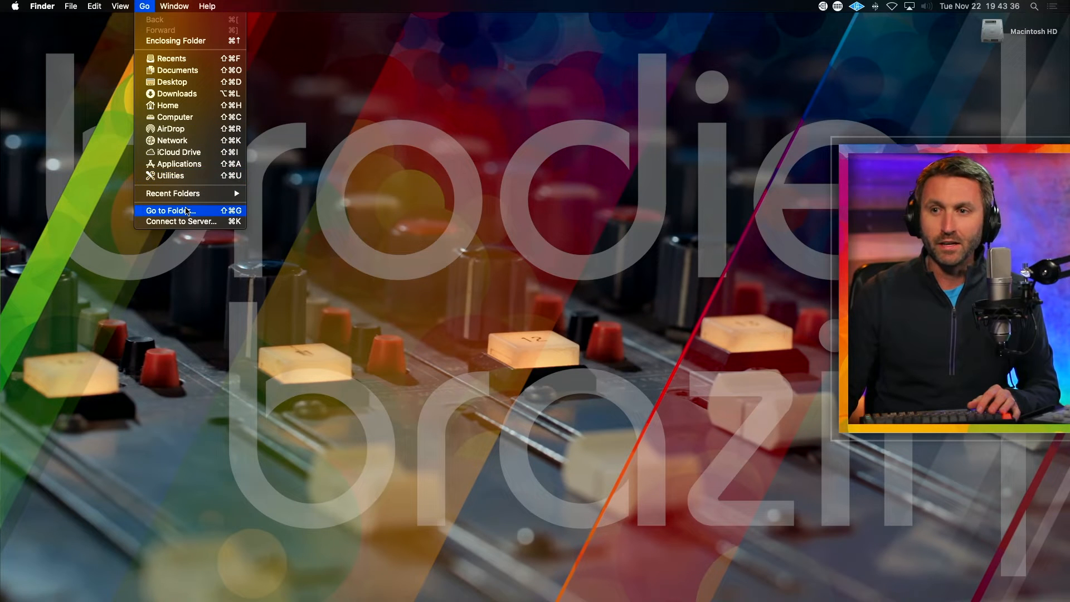
click(170, 210)
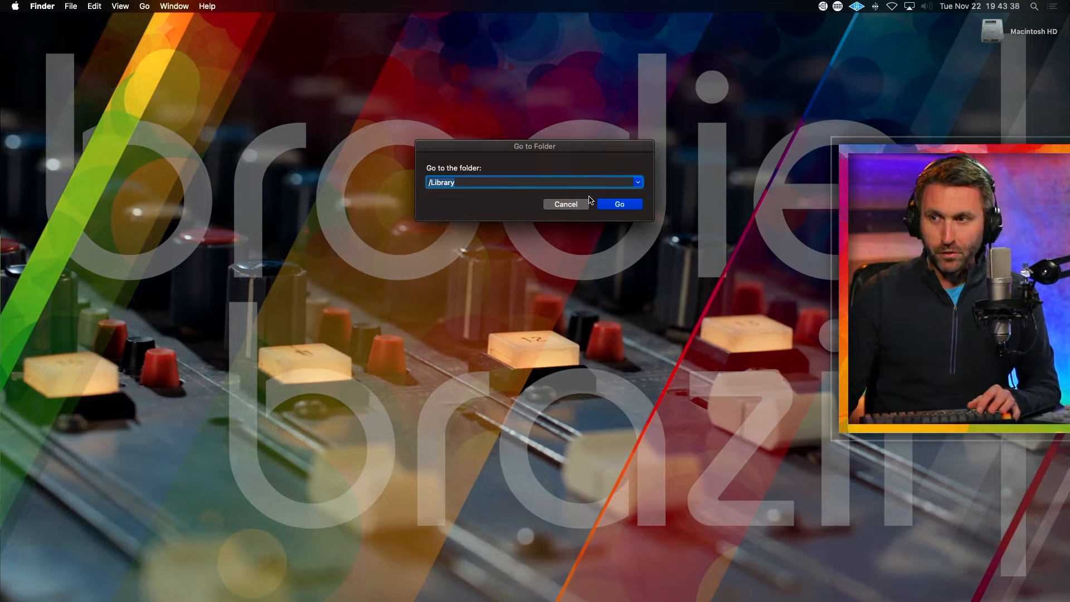
click(618, 204)
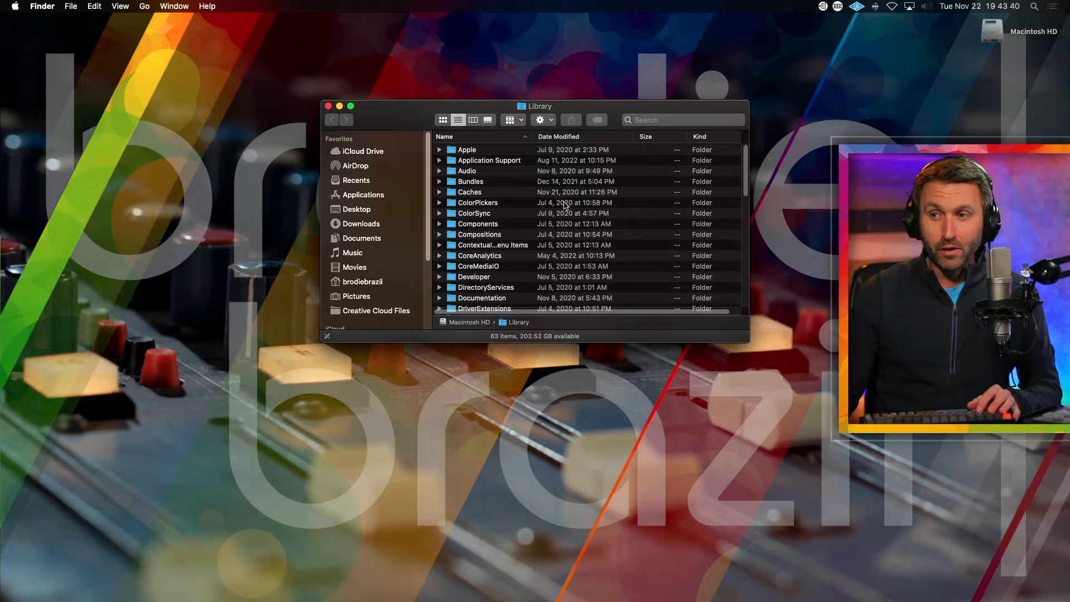
double_click(489, 160)
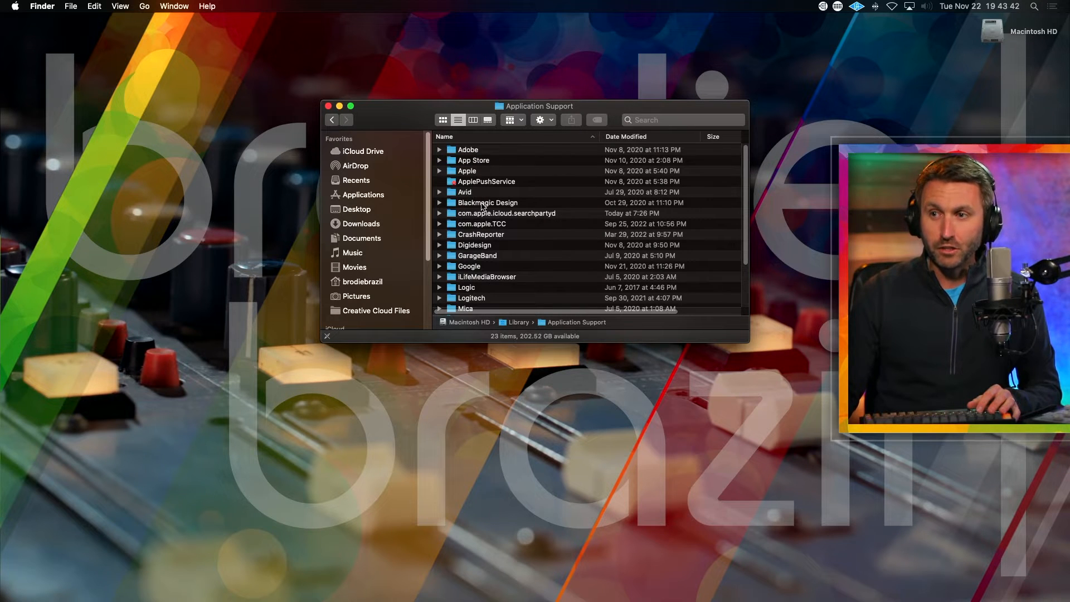
double_click(487, 203)
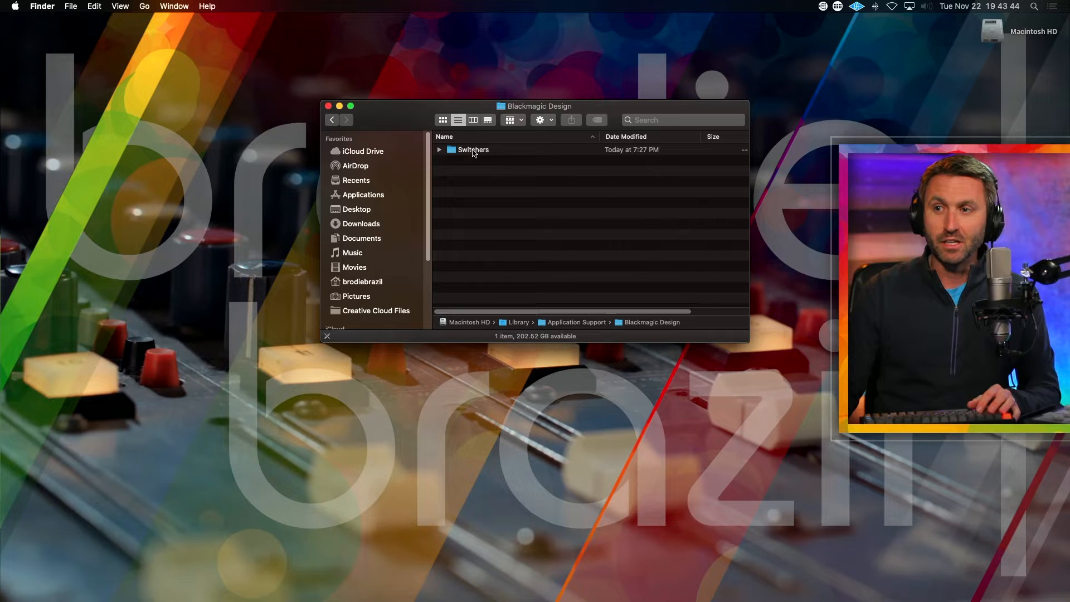
double_click(471, 150)
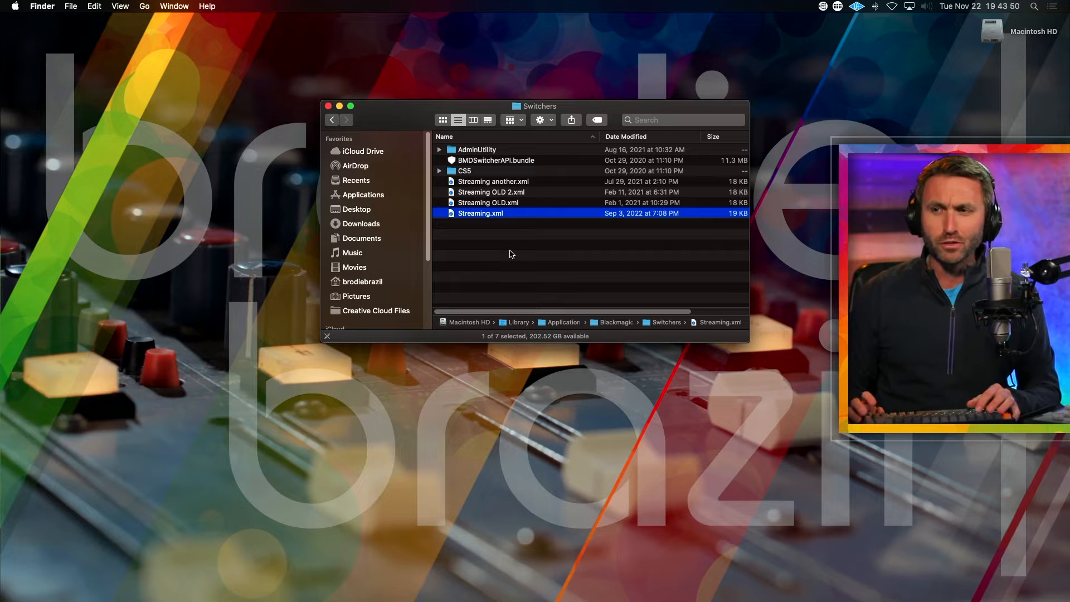
Look over the Streaming xml files and bring up Open With for Streaming.xml
click(490, 192)
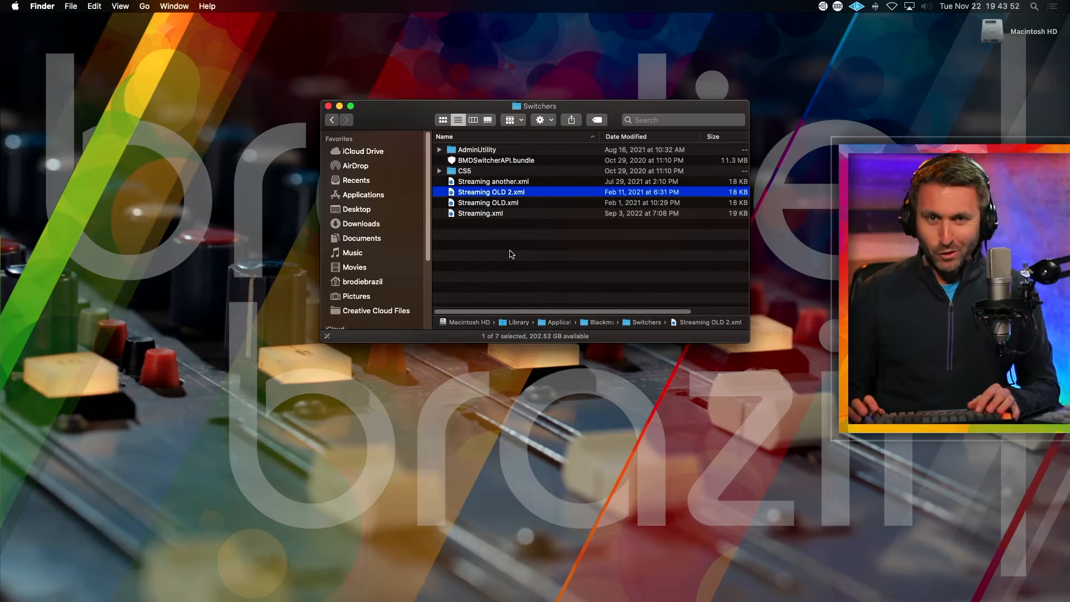
click(493, 180)
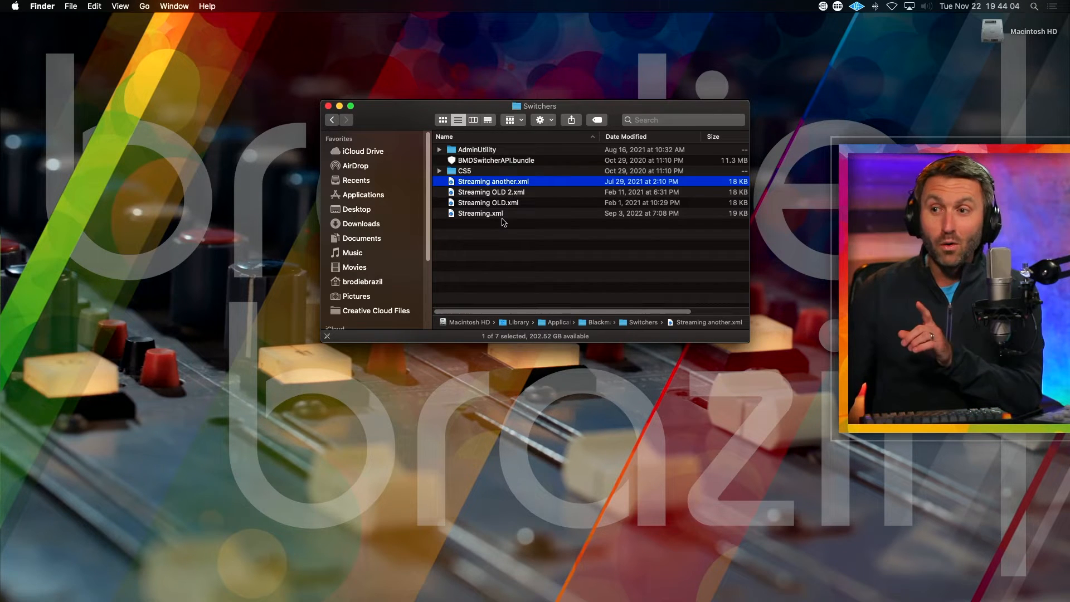
right_click(481, 213)
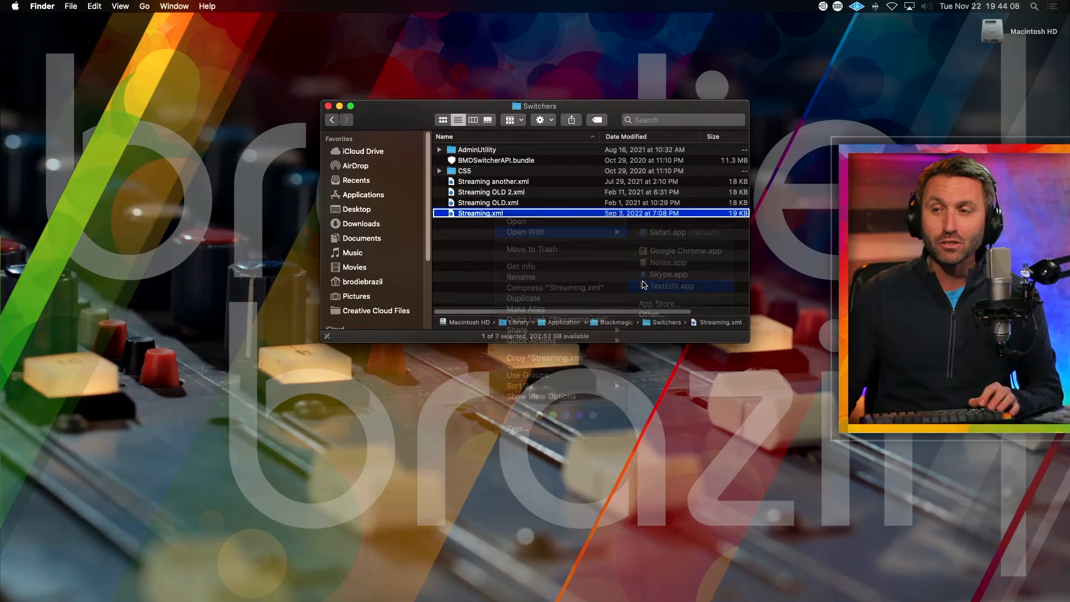
Open Streaming.xml in TextEdit and duplicate the locked file as 'Streaming copy'
click(672, 286)
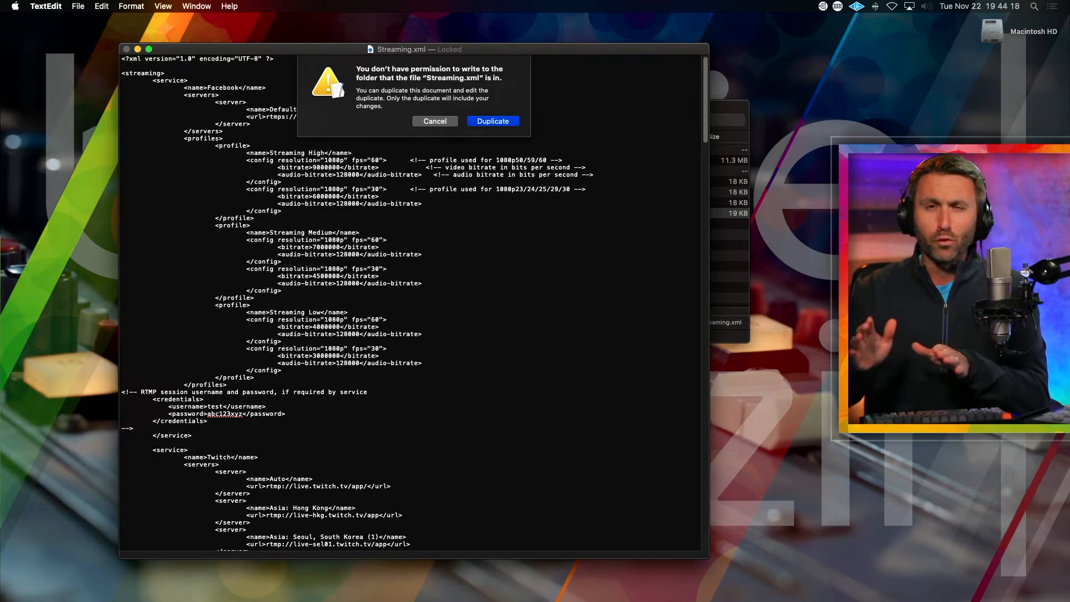
mouse_move(493, 121)
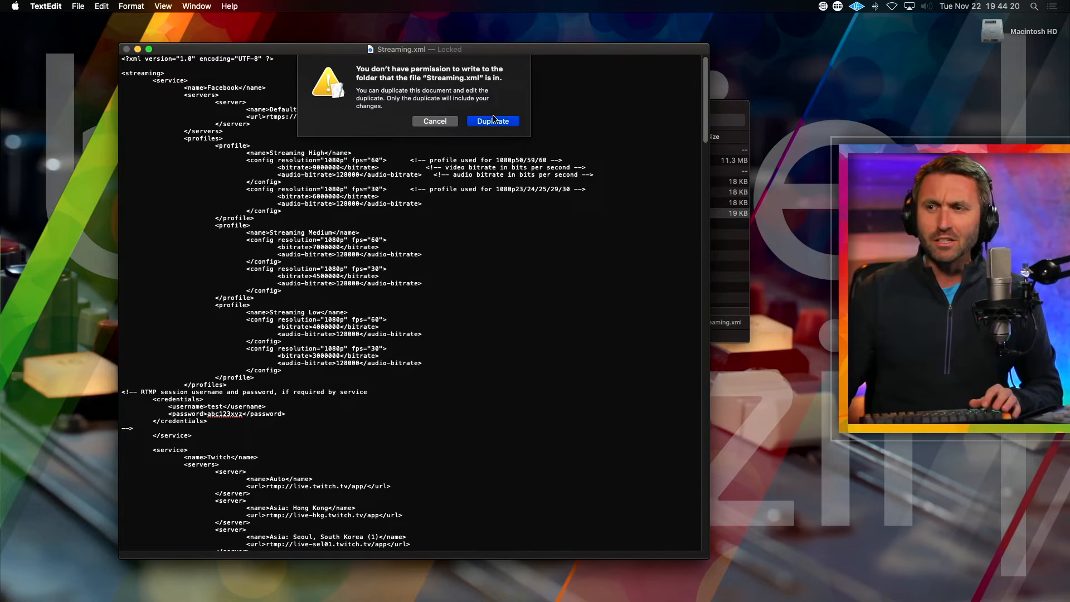
click(492, 121)
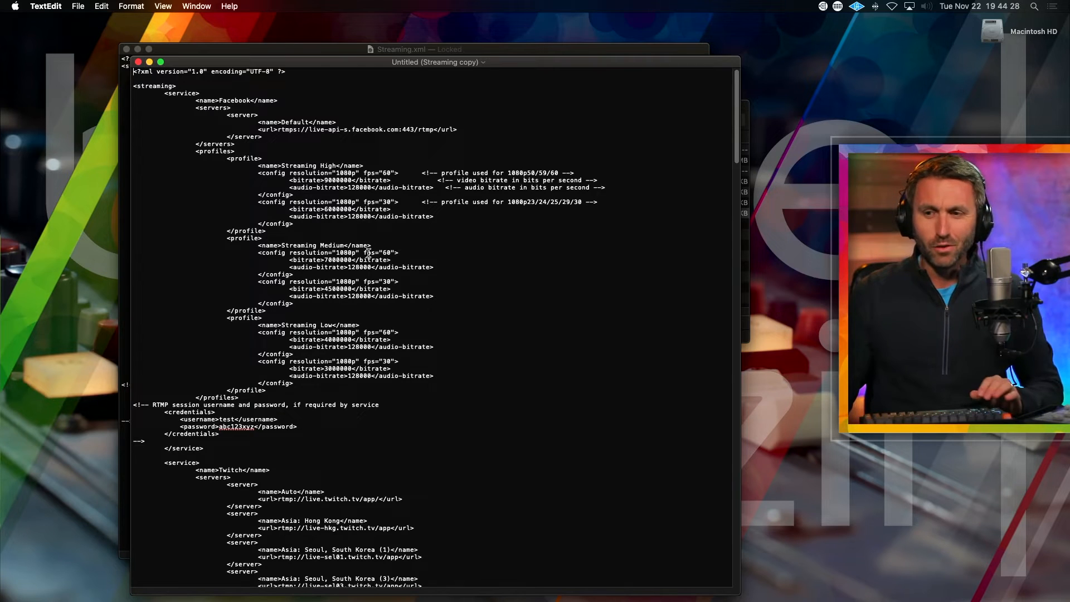
Scroll down through the XML to the YouTube <service> block
scroll(down, 3)
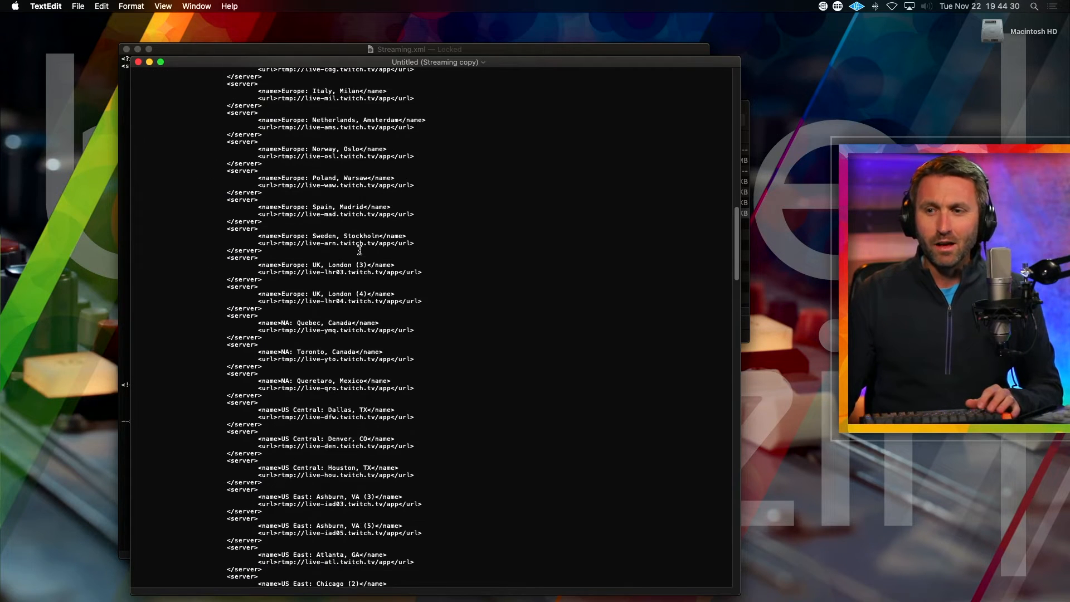
scroll(down, 3)
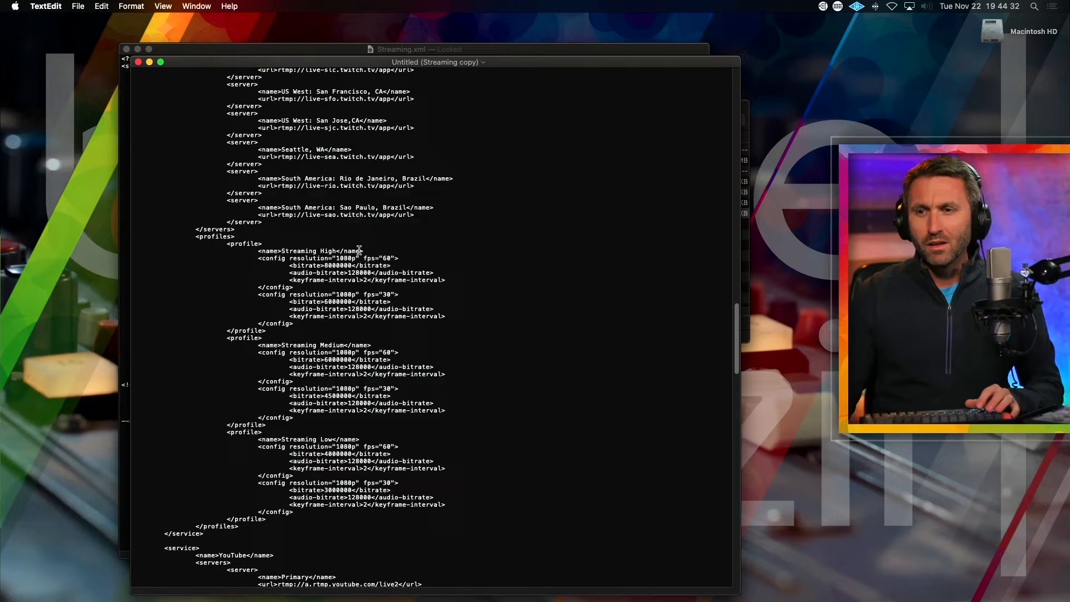
scroll(down, 3)
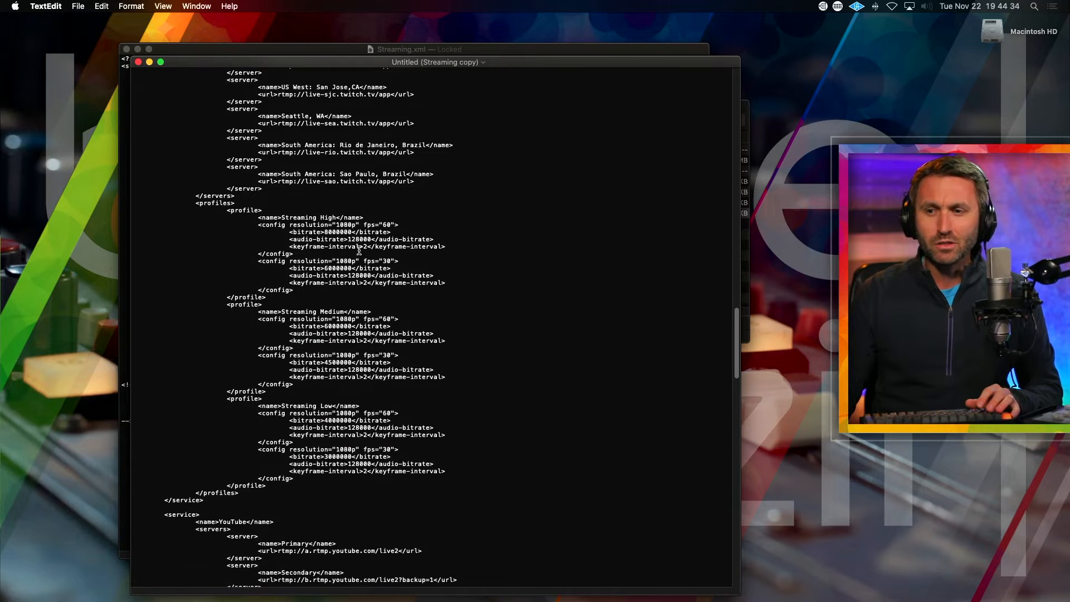
scroll(down, 3)
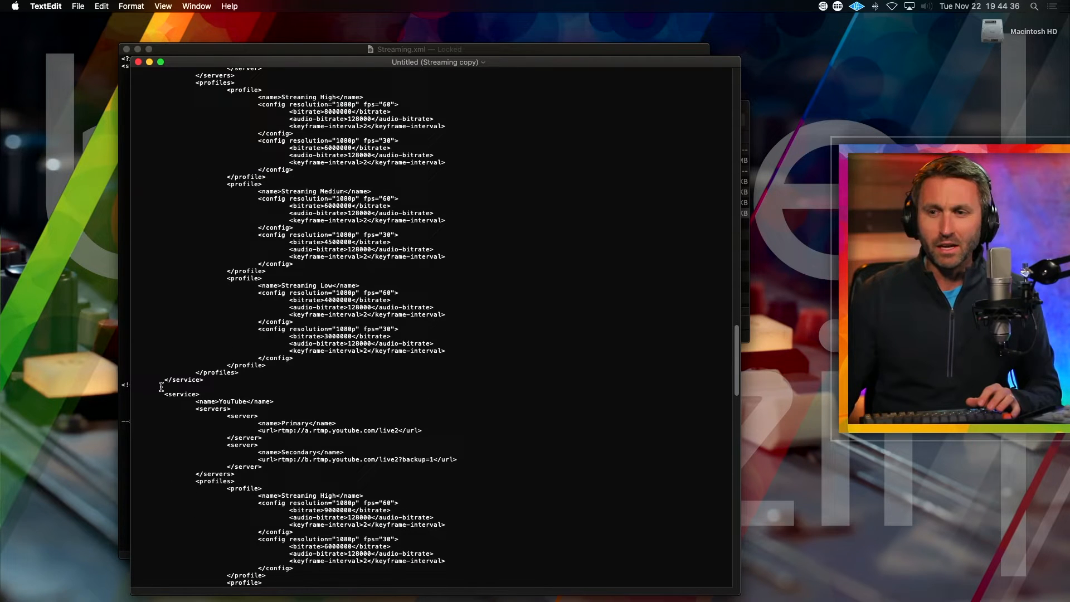
scroll(down, 3)
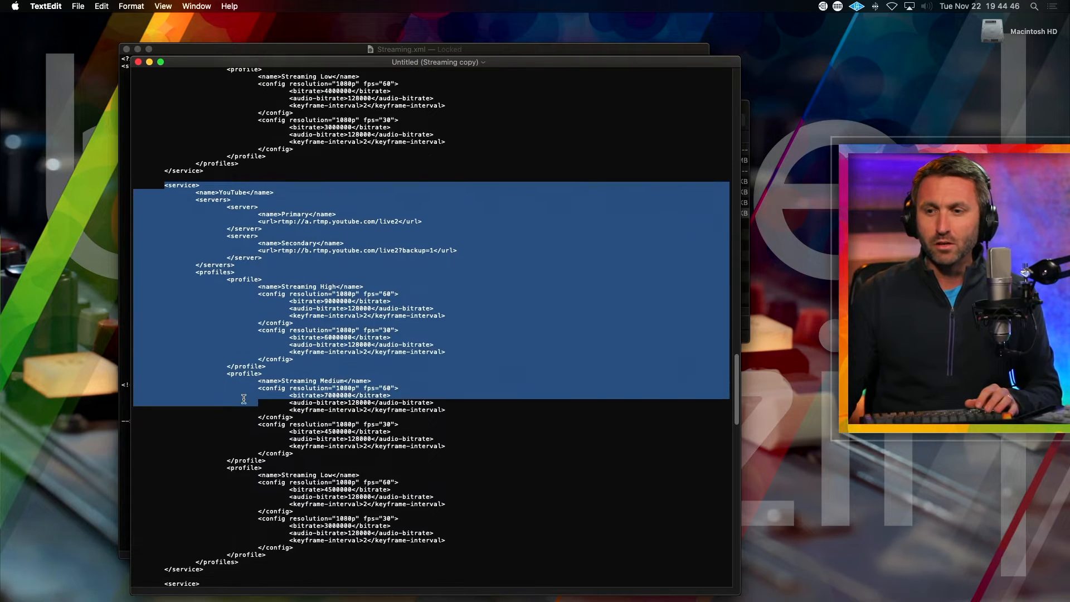
scroll(down, 3)
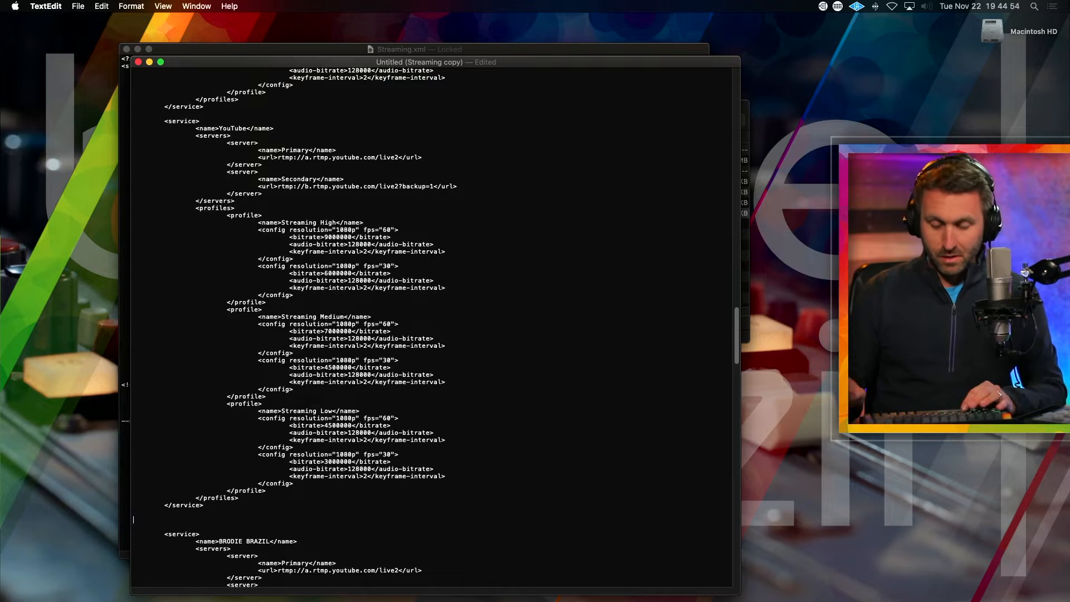
scroll(down, 3)
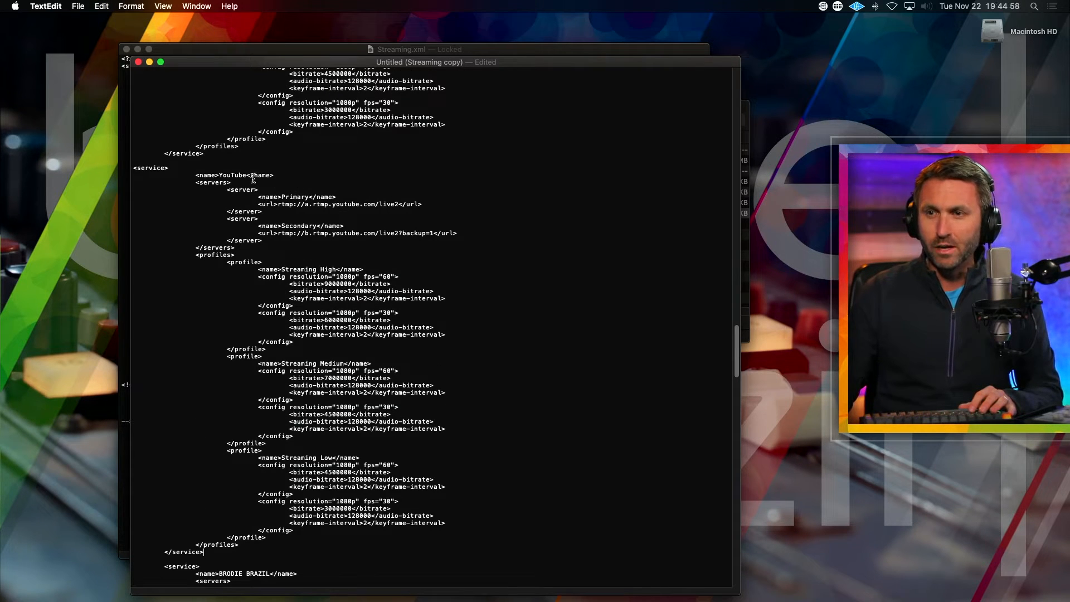
Overwrite the service name YouTube with INSTAGRAM and select the Primary server name
double_click(234, 174)
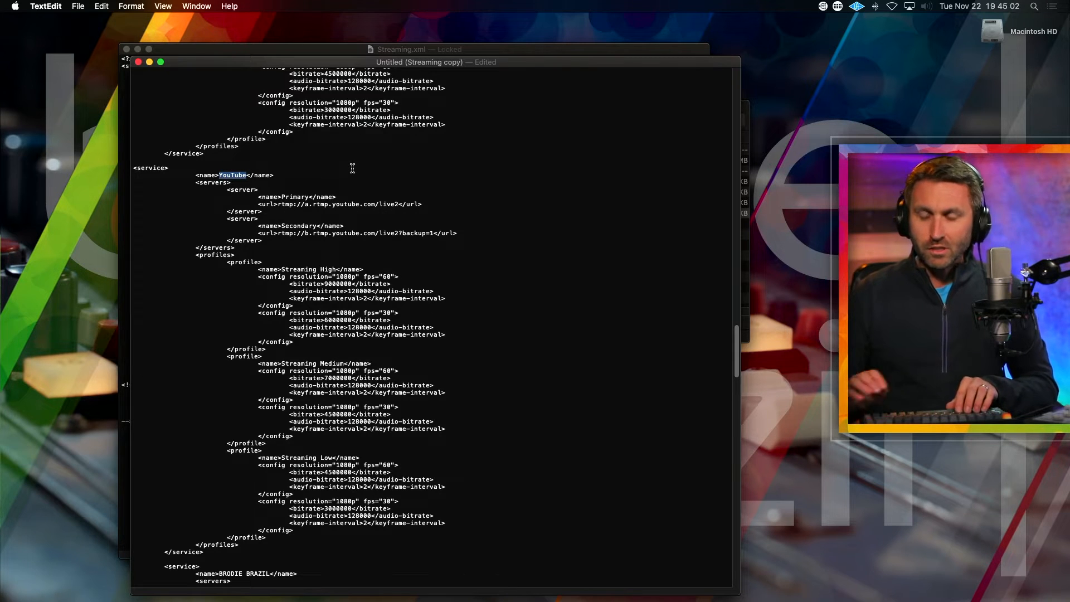
text(INSTAGRAM)
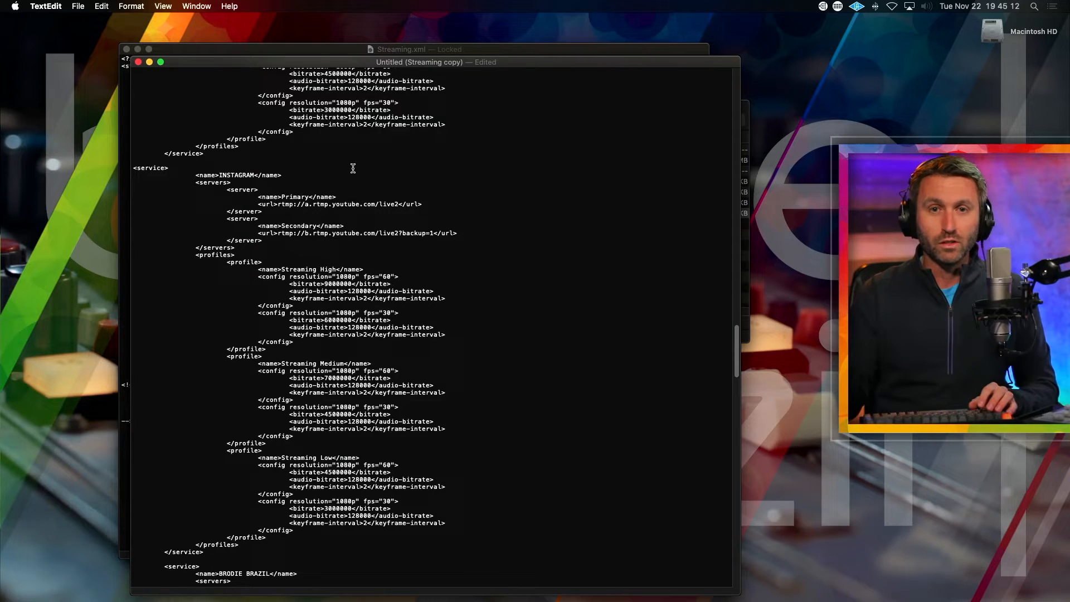
key(cmd+tab)
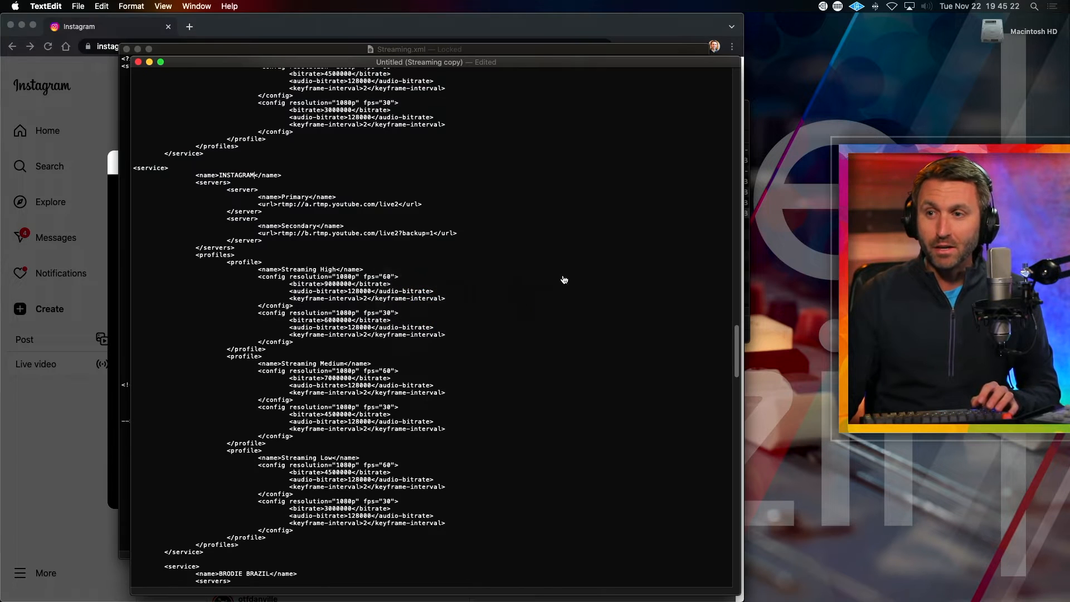
mouse_move(302, 242)
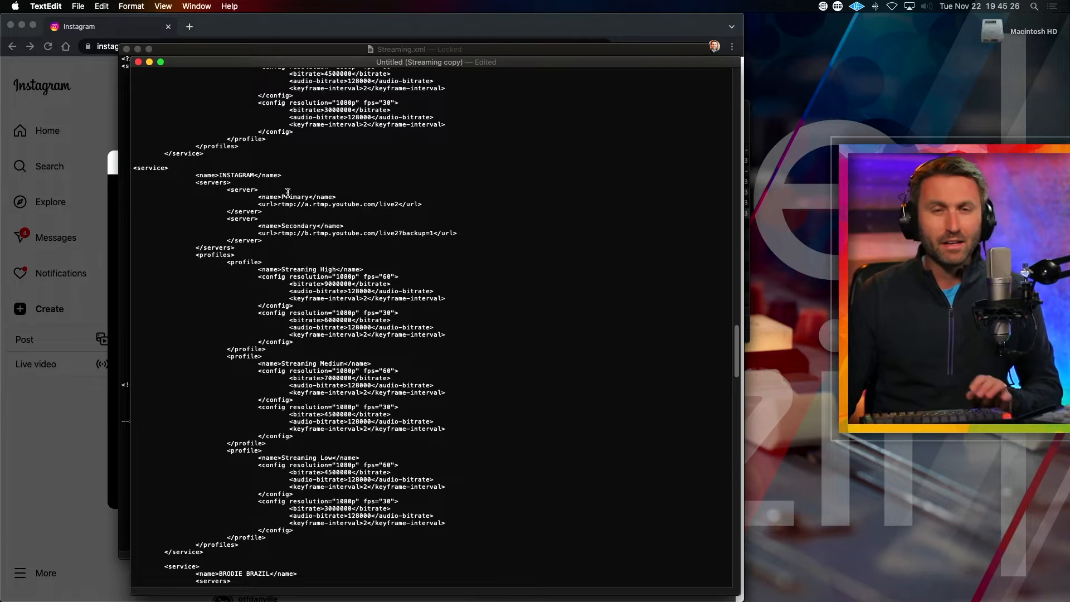
double_click(295, 197)
text(MAIN IG)
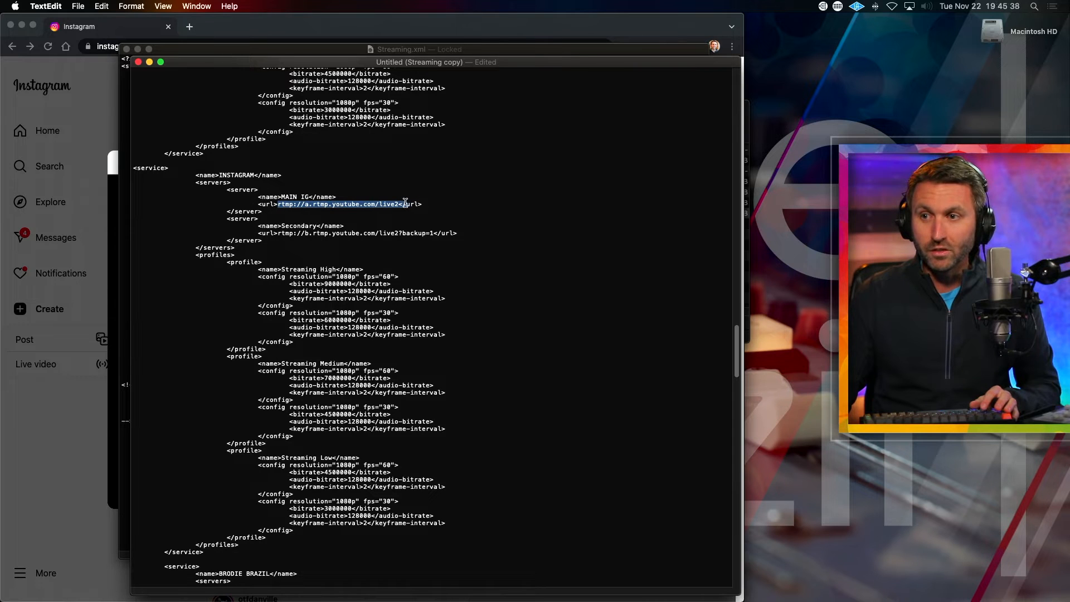
mouse_move(483, 192)
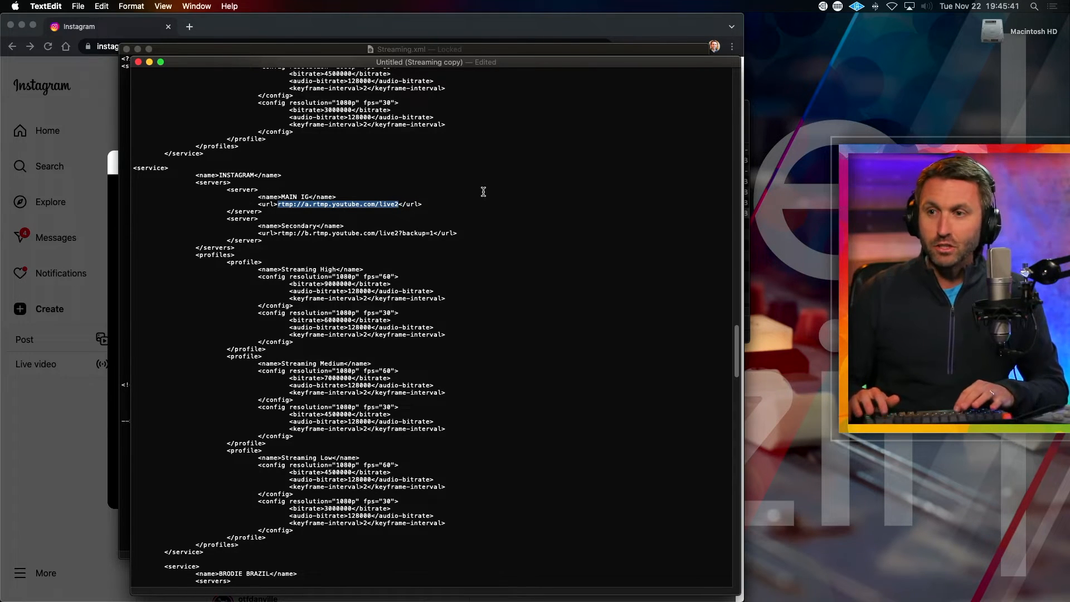
Set MAIN IG's url to rtmps://live-upload.instagram.com:443/rtmp/ and delete the Secondary server block
text(rtmps://live-upload.instagram.com:443/rtmp/)
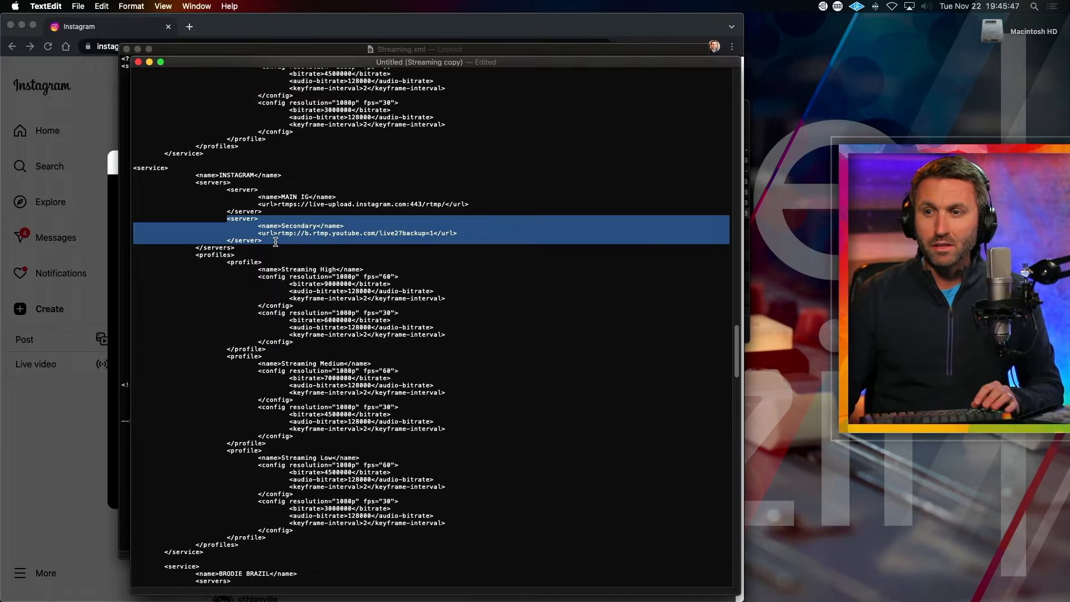
key(Delete)
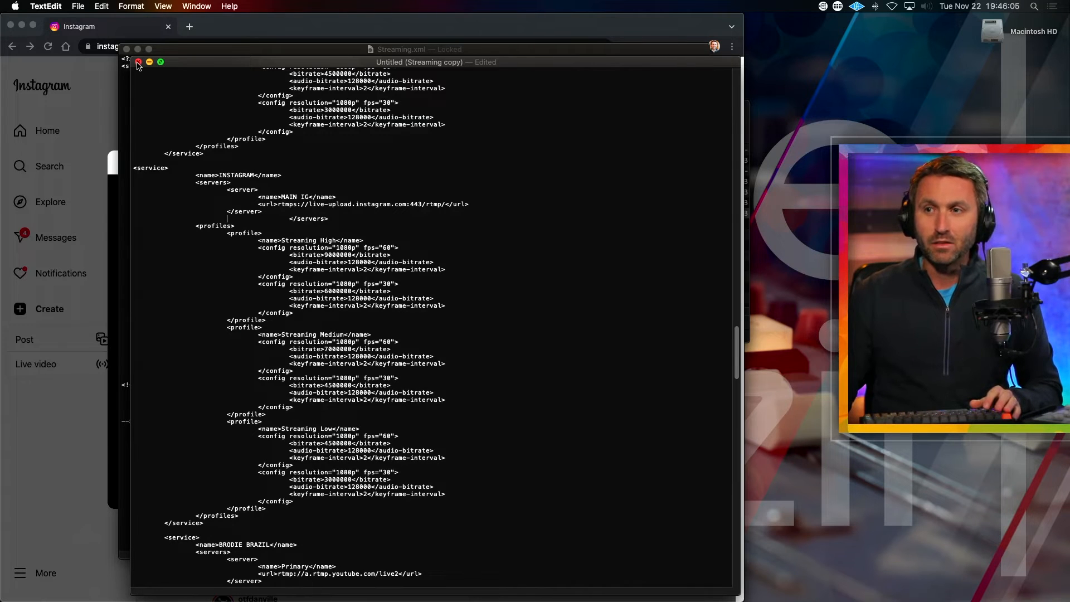
Close the document, saving it to the Desktop as Streaming copy.xml
click(138, 62)
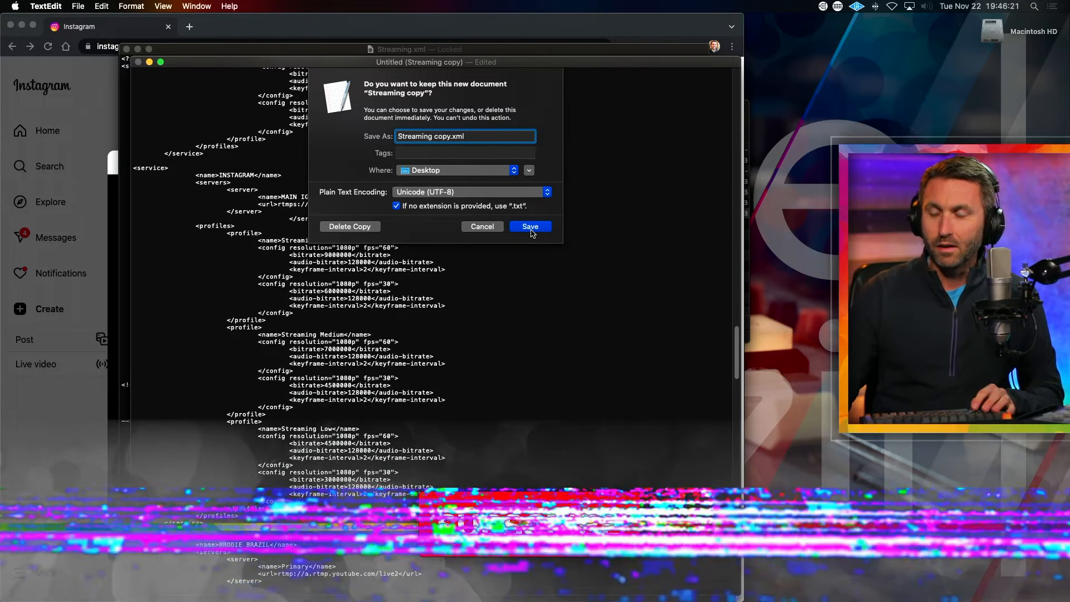
click(530, 226)
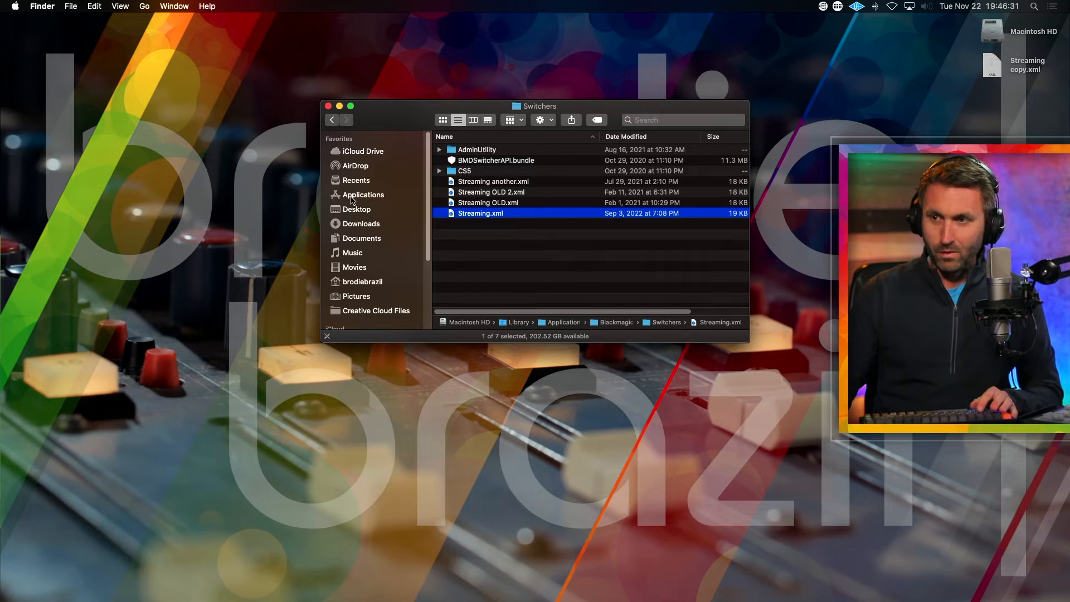
Move Streaming copy.xml into Switchers and rename the old file 'Streaming another old one.xml'
click(342, 130)
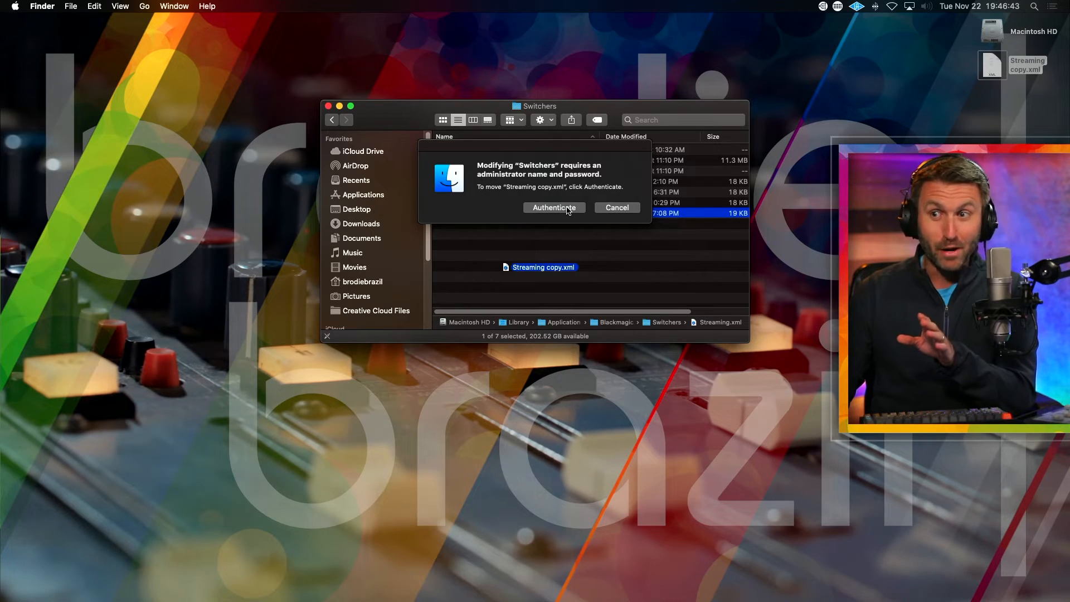
click(554, 208)
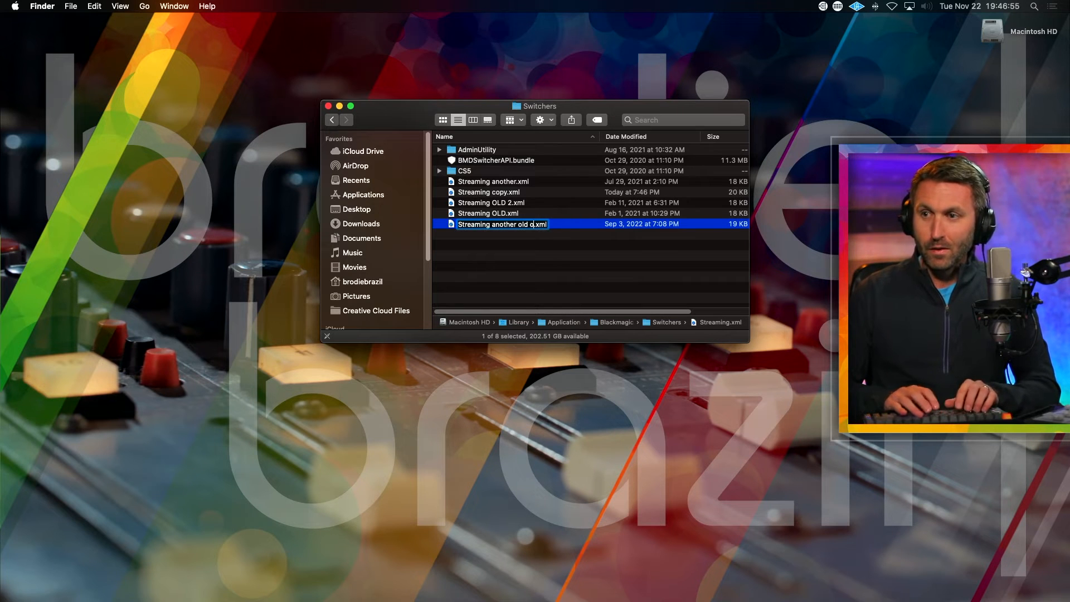
text(one)
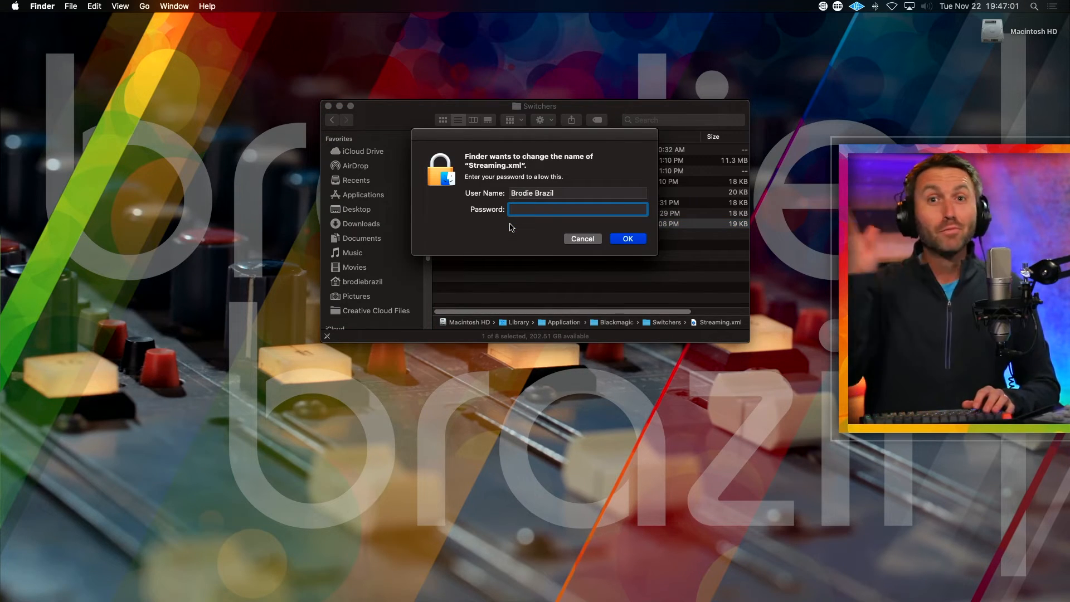
click(582, 238)
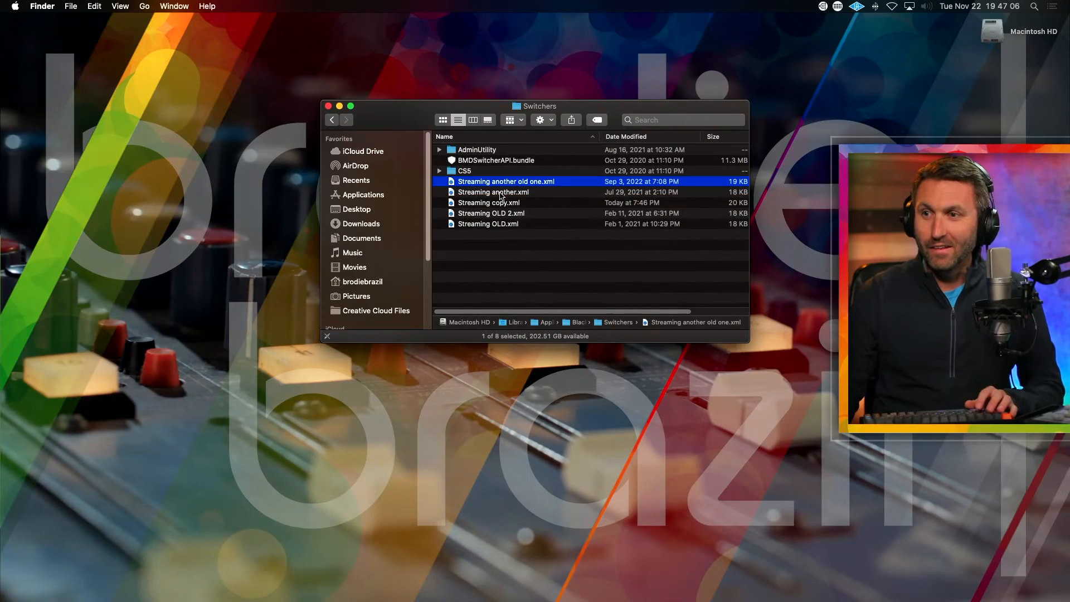
Rename the edited copy to Streaming.xml, authenticating the change
click(492, 191)
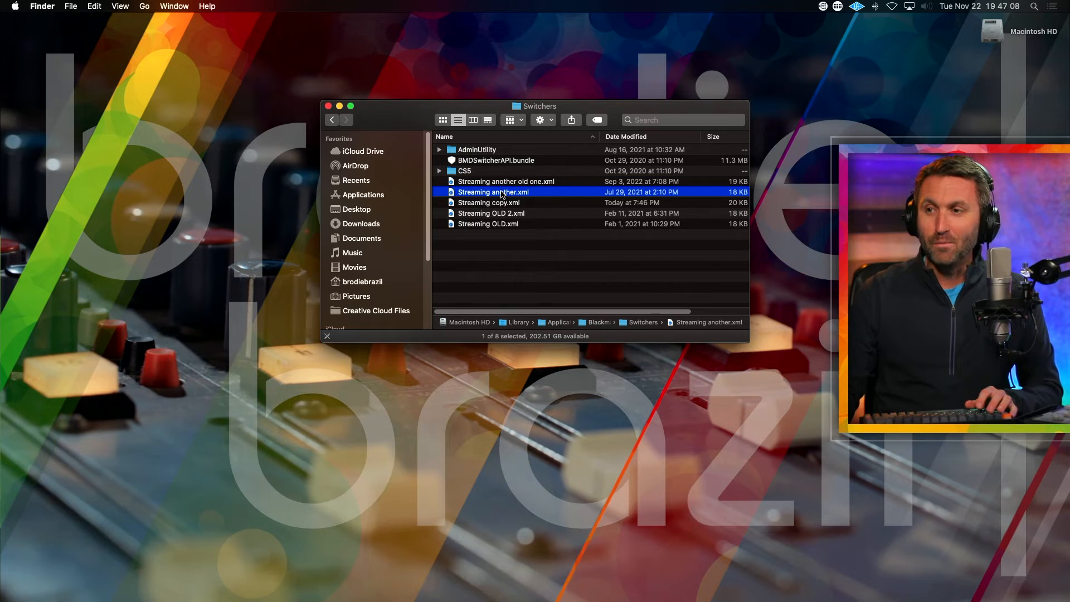
click(488, 203)
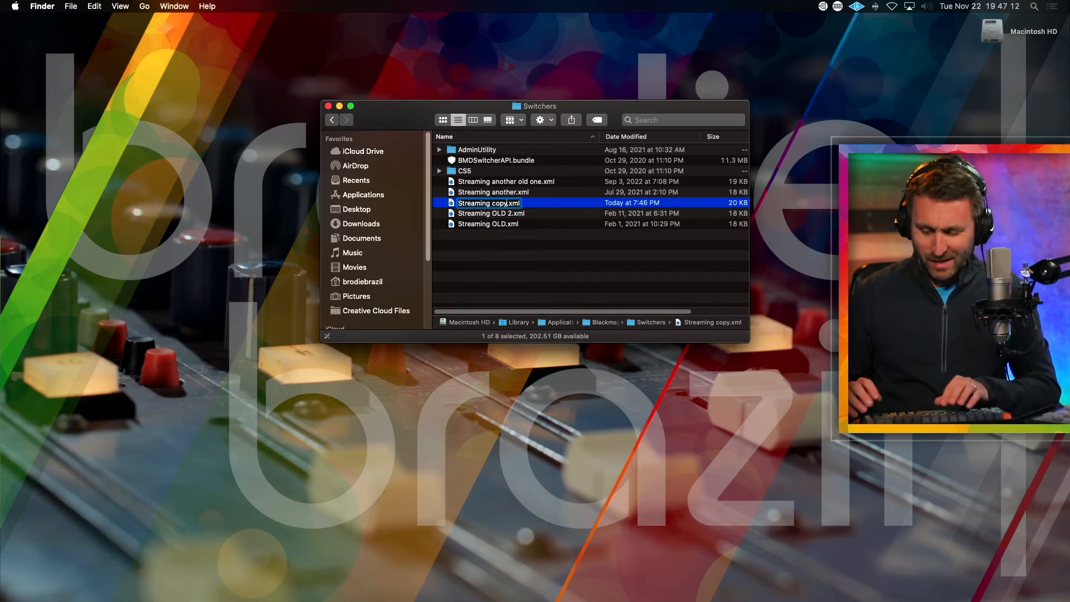
text(Streaming.xml)
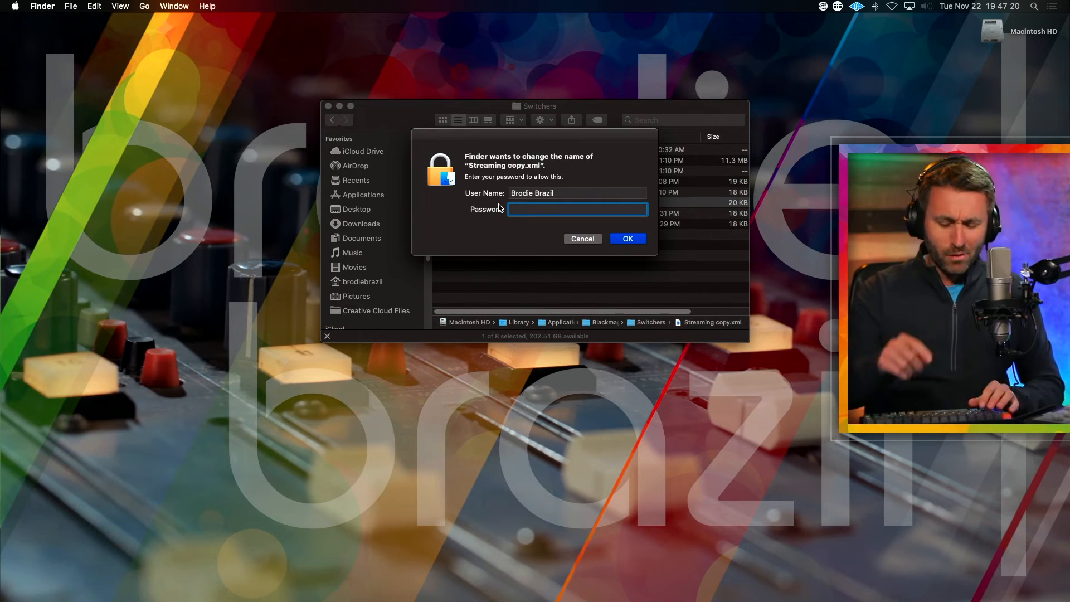
click(626, 238)
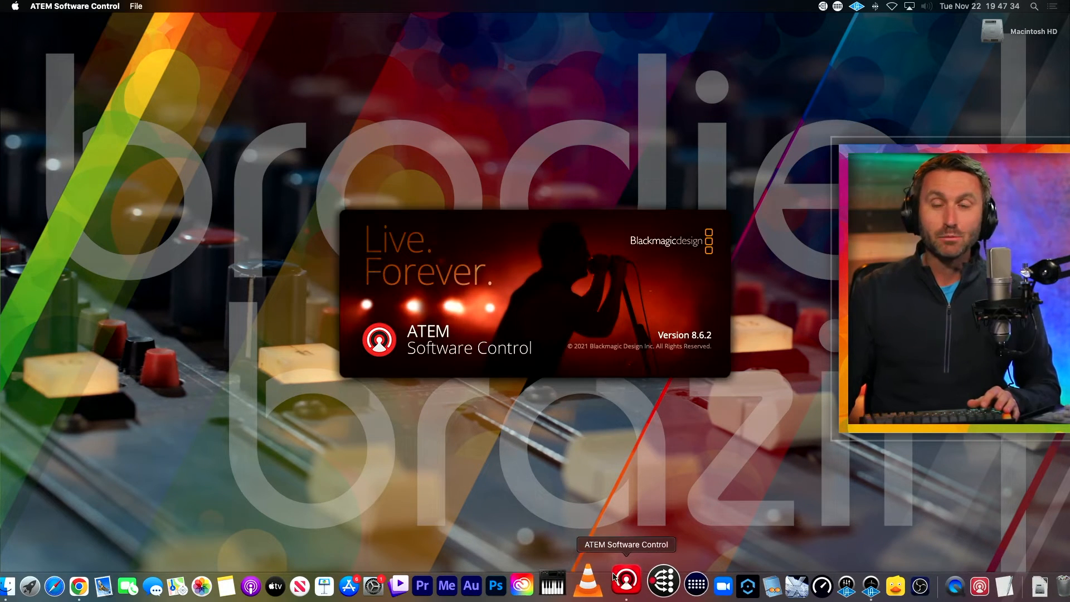
Set the ATEM live stream to INSTAGRAM on MAIN IG with the stream key and go ON AIR
click(624, 584)
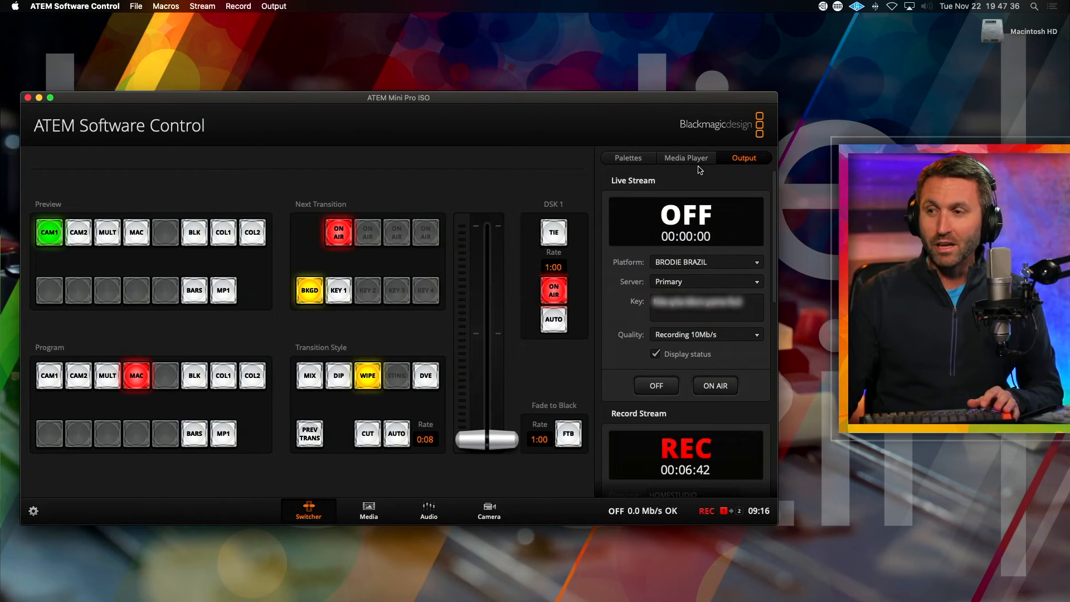
click(706, 262)
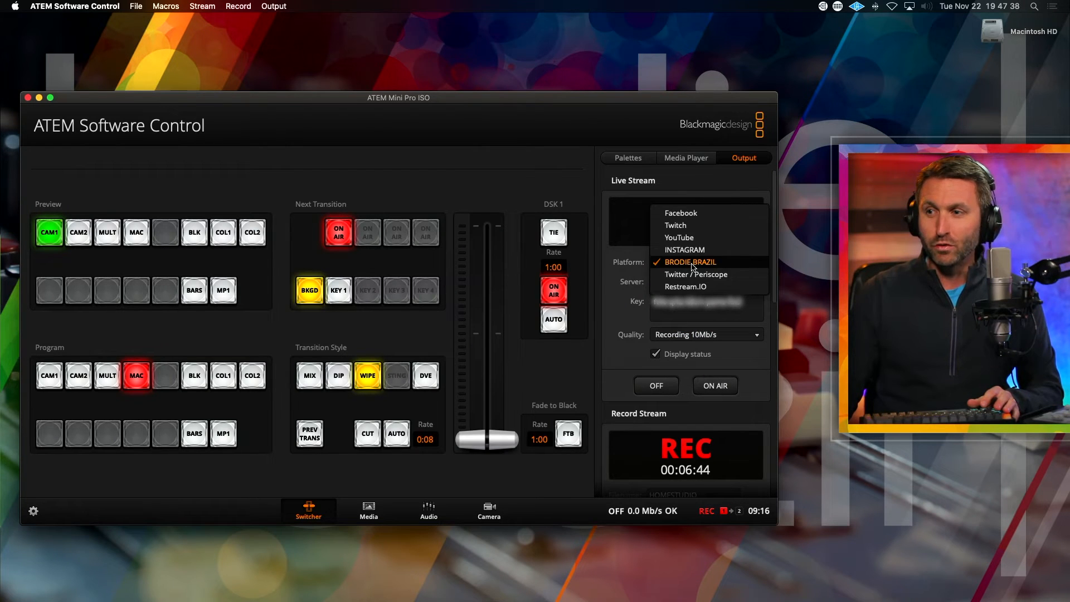
click(684, 249)
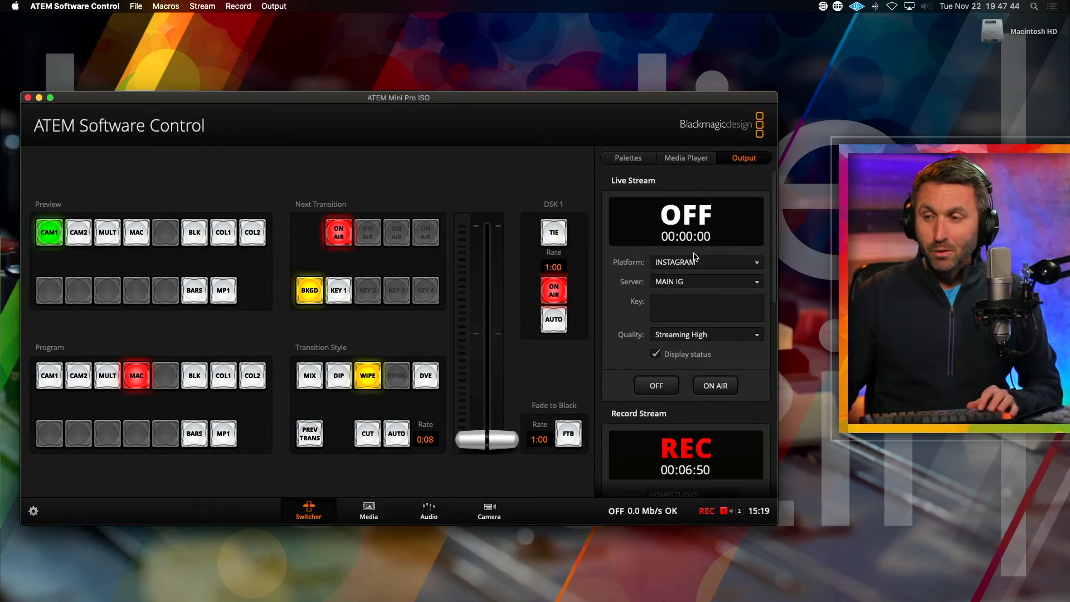
click(706, 307)
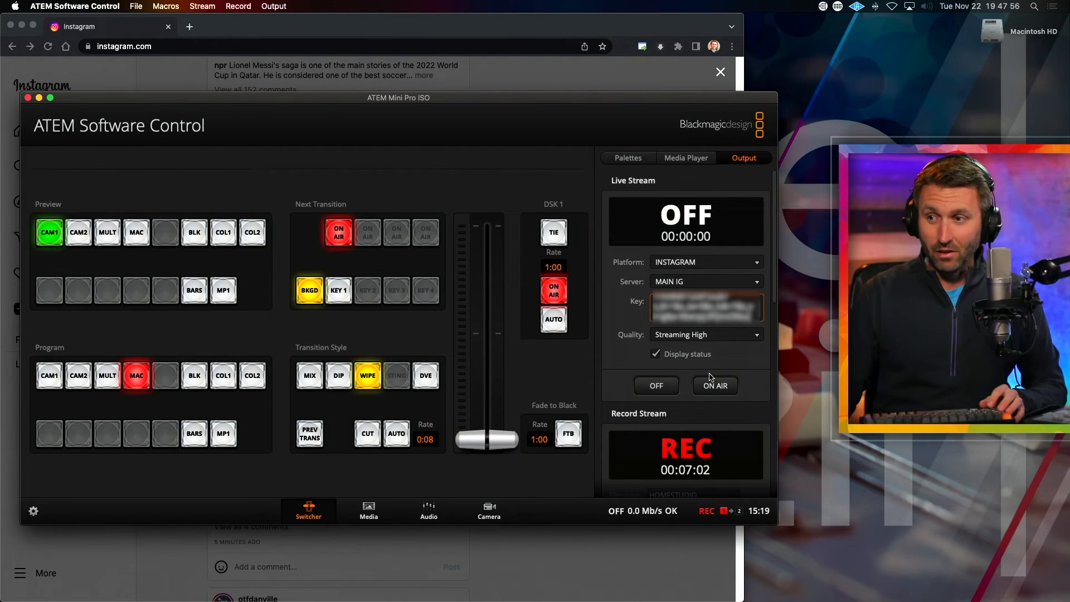
click(714, 385)
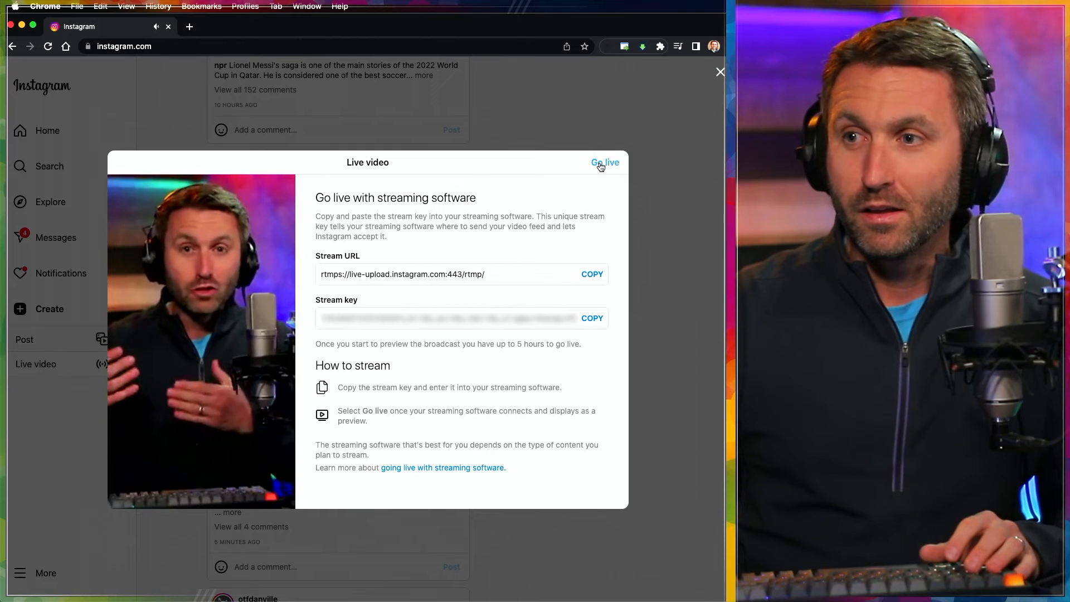
Go live on Instagram with the incoming switcher feed
click(605, 163)
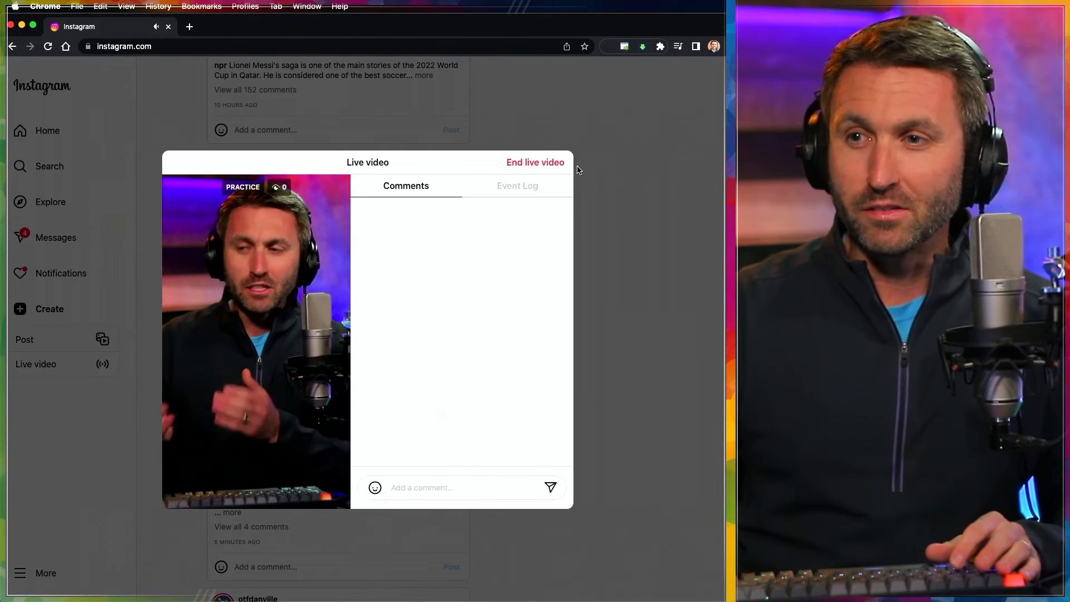